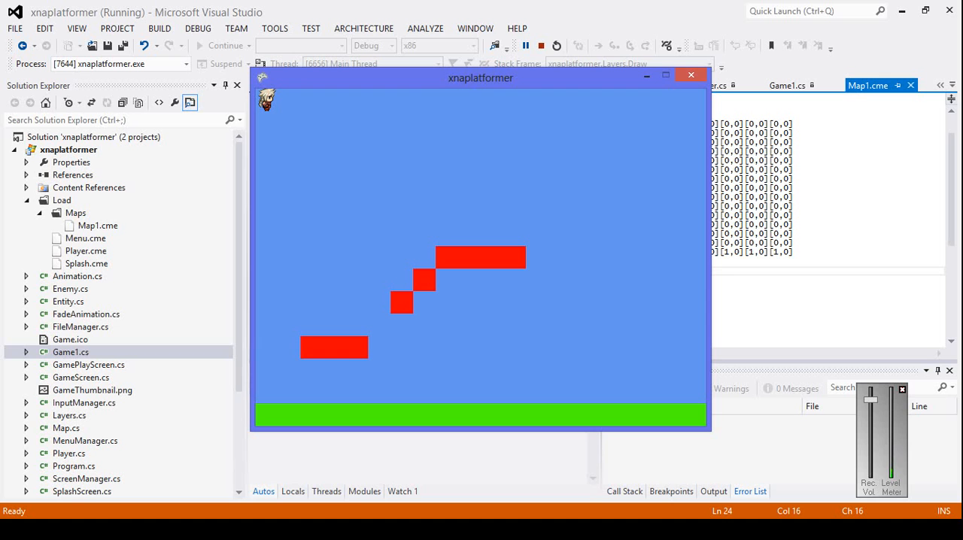
mouse_move(691, 76)
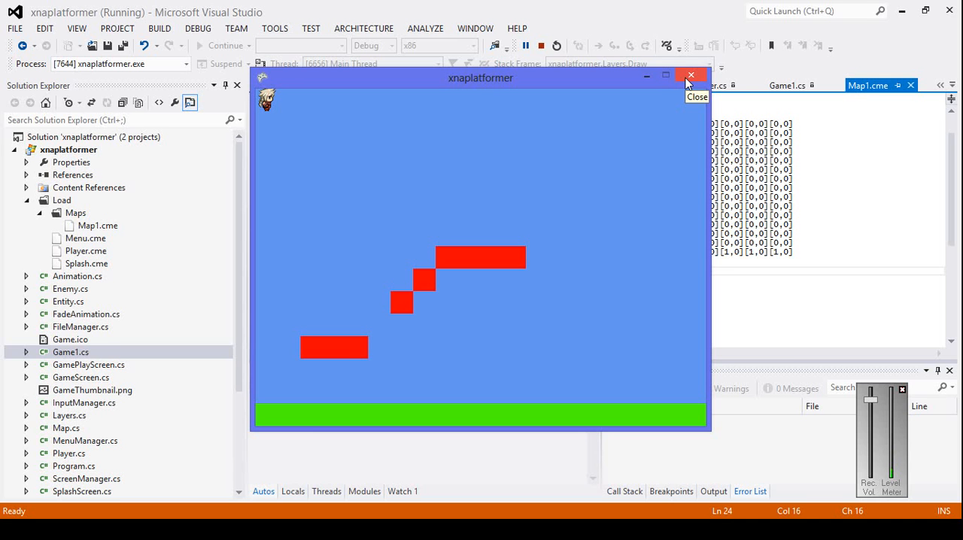
Add public int LayerNumber with a setter assigning layerNumber = value
left_click(690, 76)
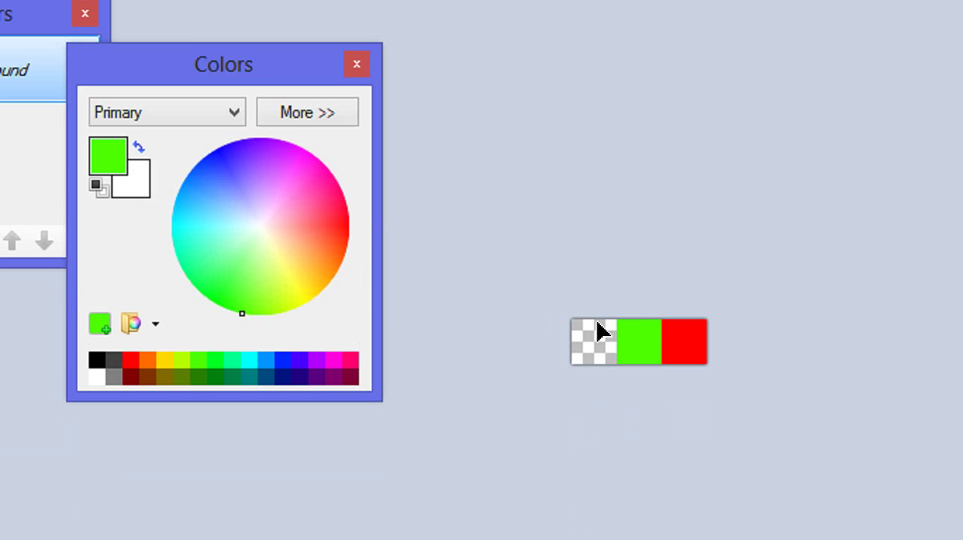
left_click_drag(223, 63, 220, 54)
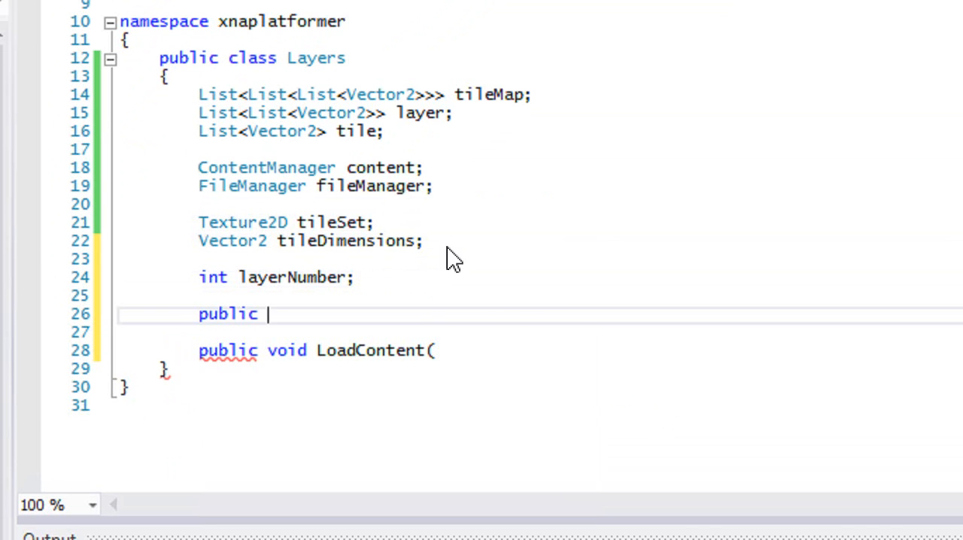
type("int LayerNumber")
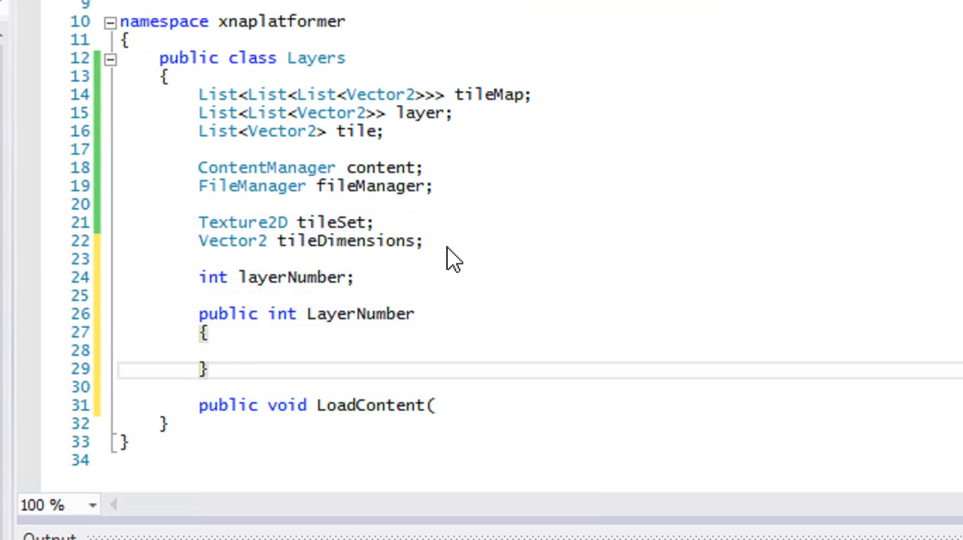
type("set{ lva")
left_click(317, 405)
type("ContentManager content, string mapID")
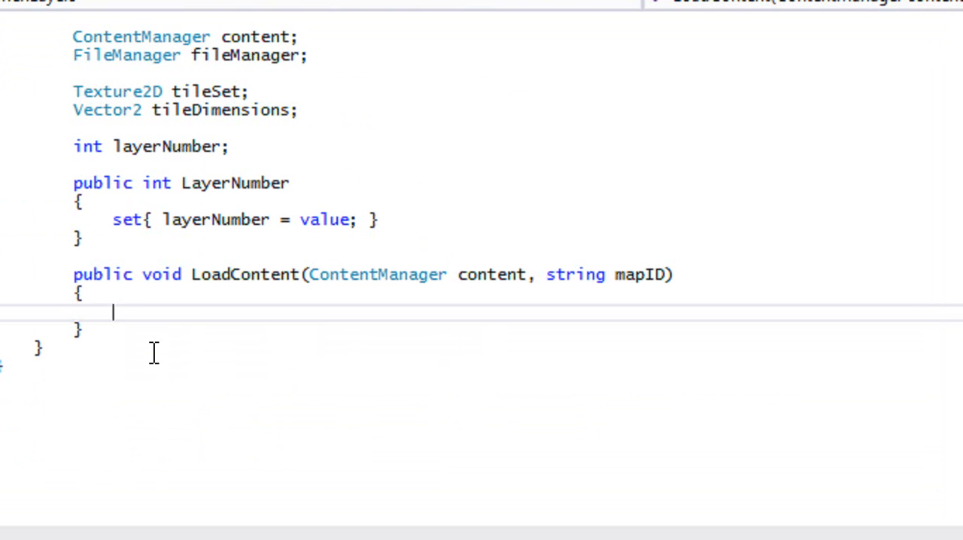
Create content and file managers, initialize tile lists, and begin fileManager.LoadContent("Load/Maps/"
type("this.content = new ContentManager(content.ServiceProvider, \"Content\");")
type("tileMap = new List<List<List<Vector2>>>(")
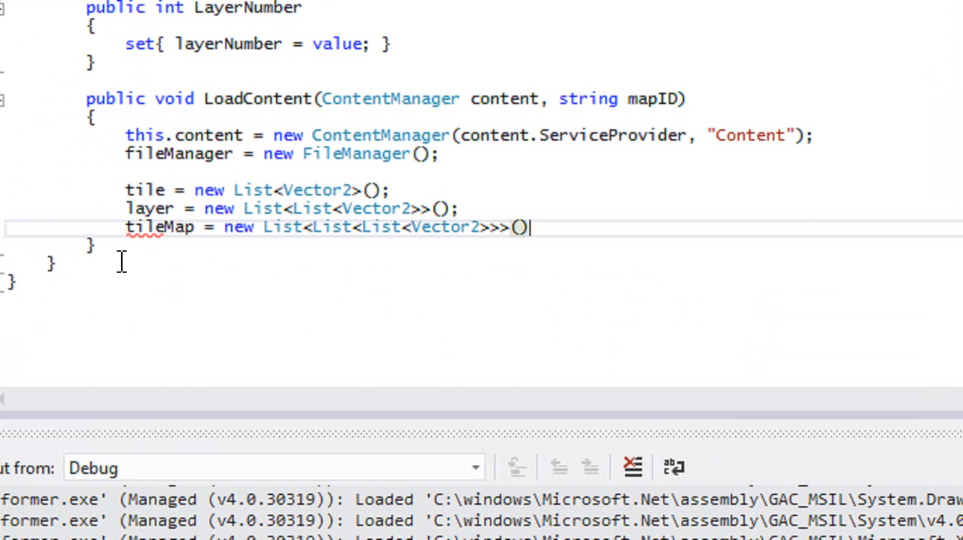
type("fileManager.LoadContent(\"Load/Maps/")
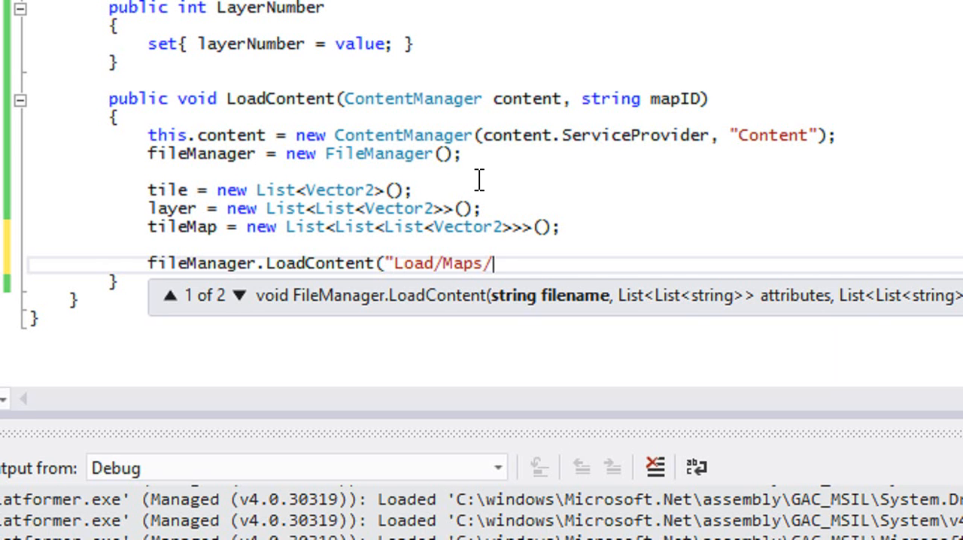